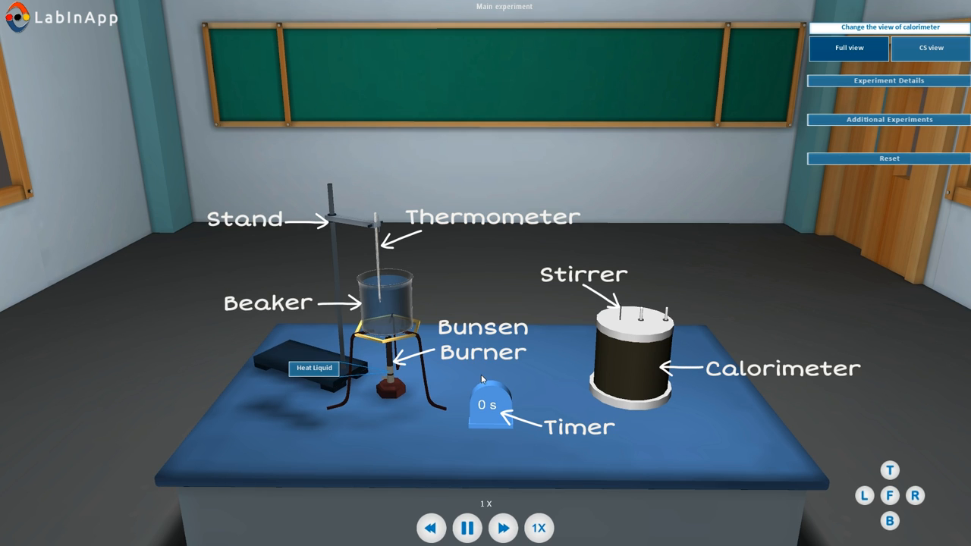
mouse_move(500, 398)
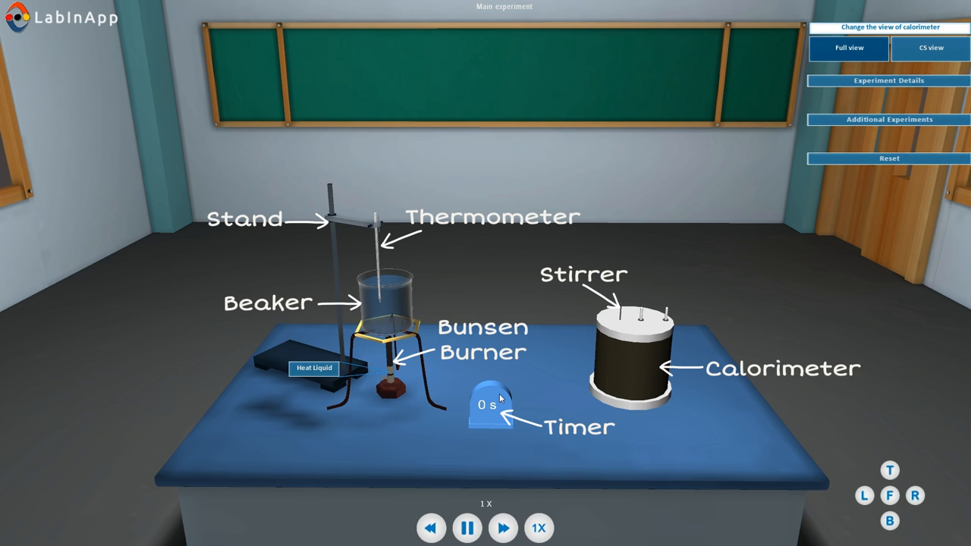
mouse_move(838, 465)
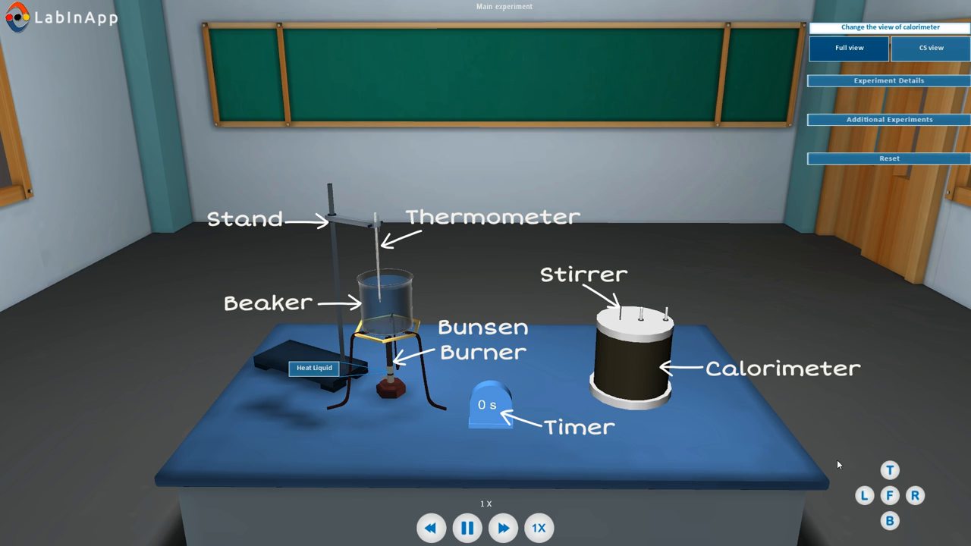
mouse_move(889, 494)
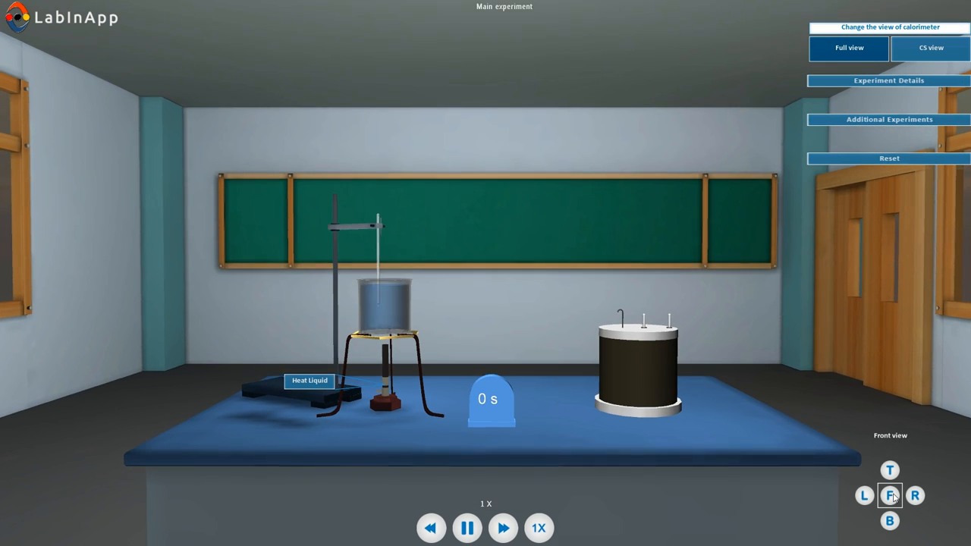
Switch the calorimeter to CS (cross-section) view and start heating the beaker's water.
click(850, 47)
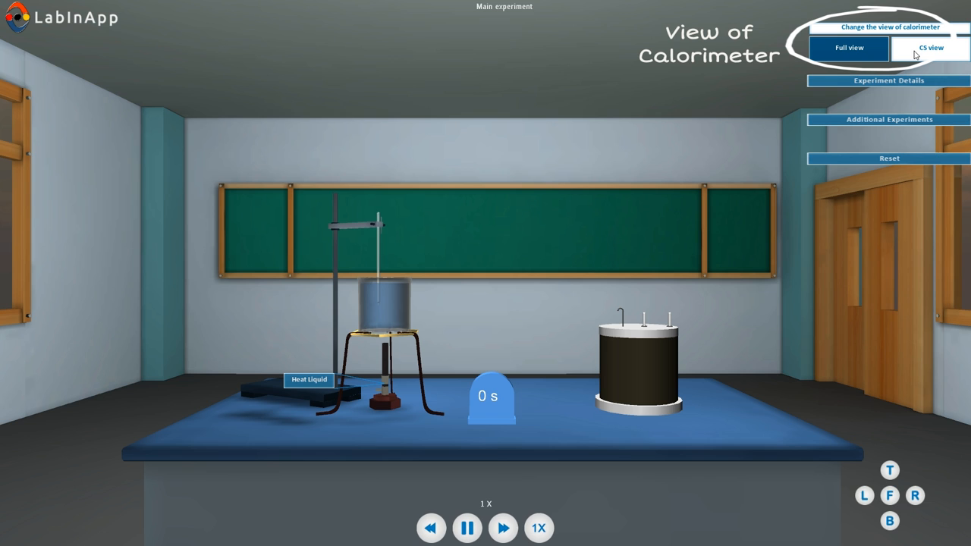
click(931, 47)
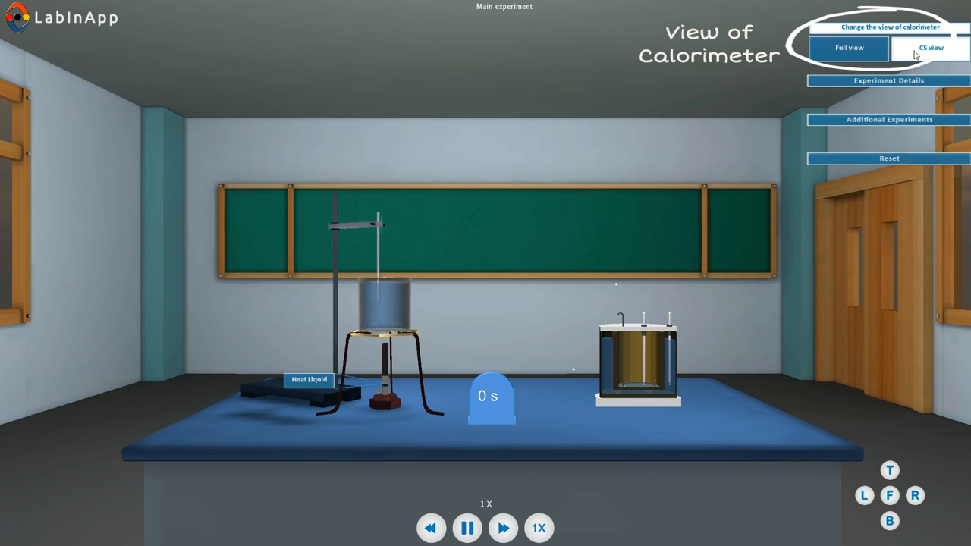
click(930, 47)
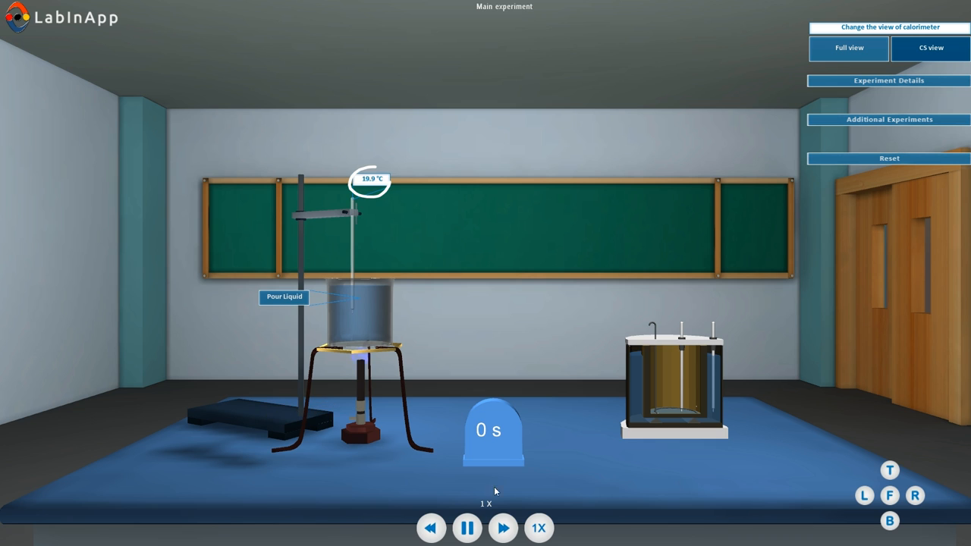
Fast-forward the heating, return to 1X speed and pour the hot water into the calorimeter.
click(503, 528)
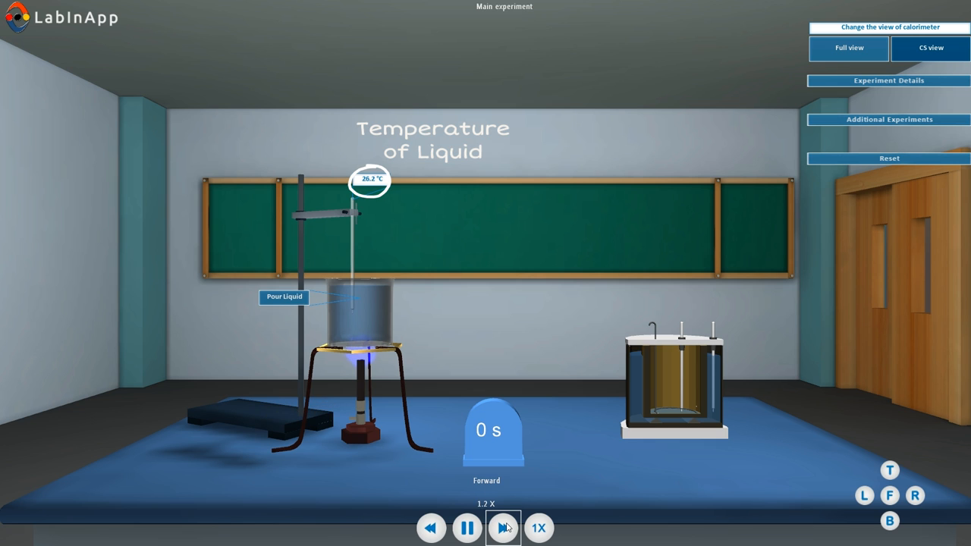
click(504, 528)
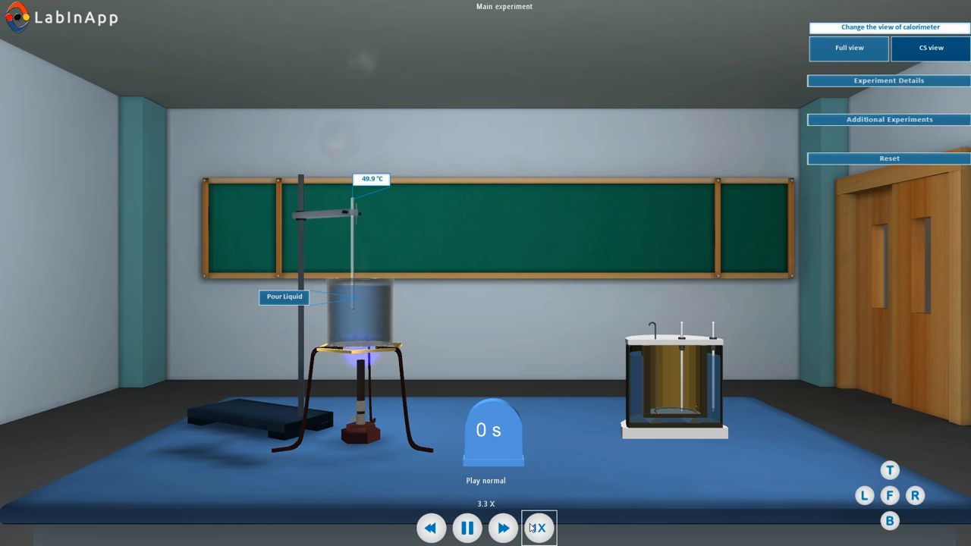
click(538, 528)
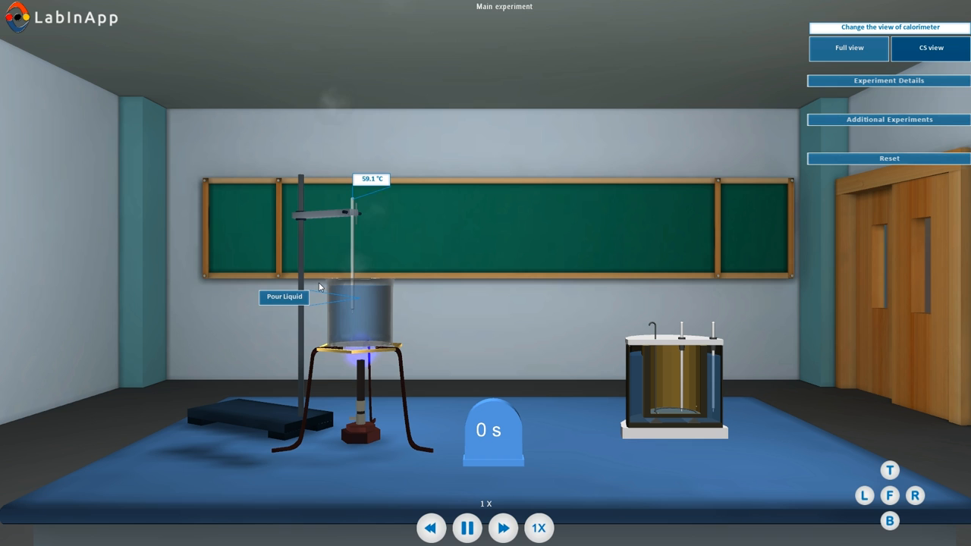
click(284, 296)
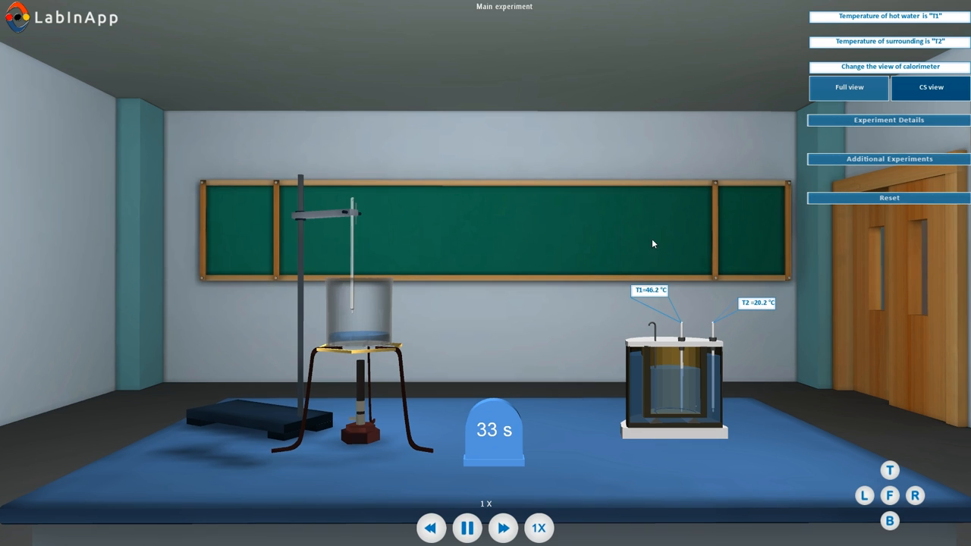
Record 20 as the enclosure's initial temperature in the observations sheet.
click(889, 119)
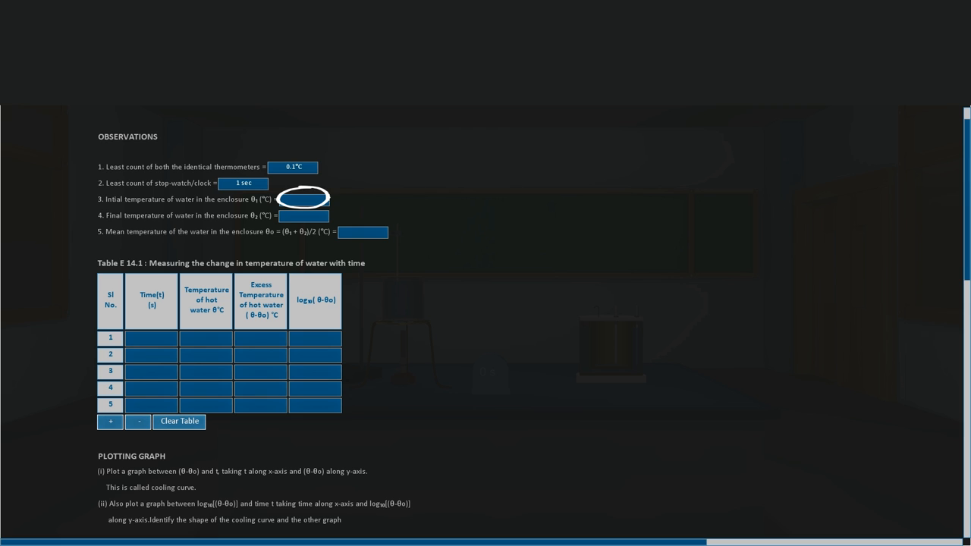
text(20)
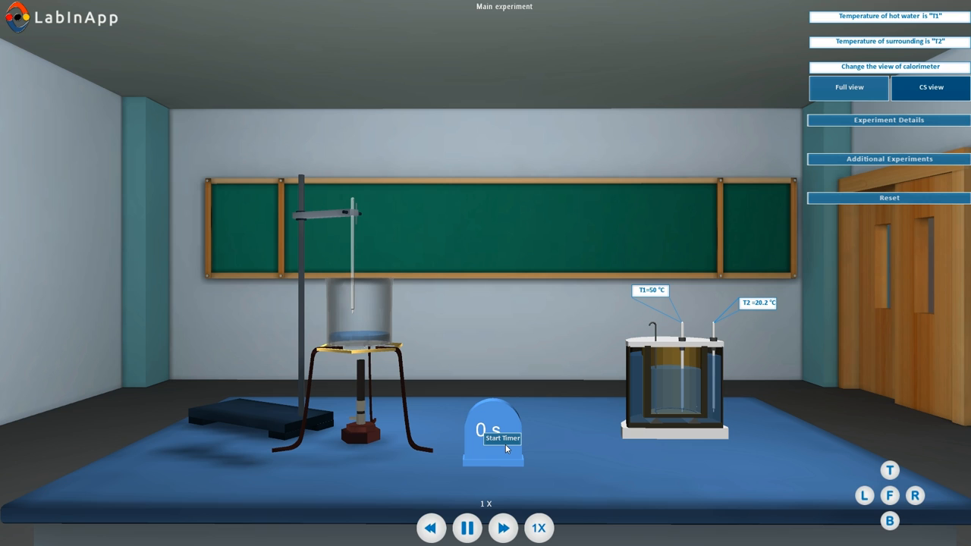
Start the cooling timer, wait 30 seconds, then bring up the observations sheet.
click(502, 437)
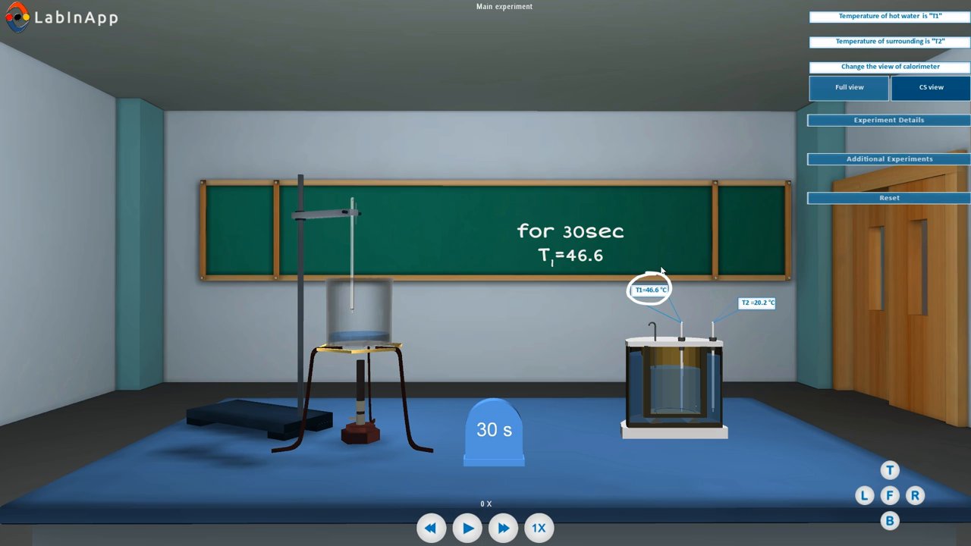
click(889, 120)
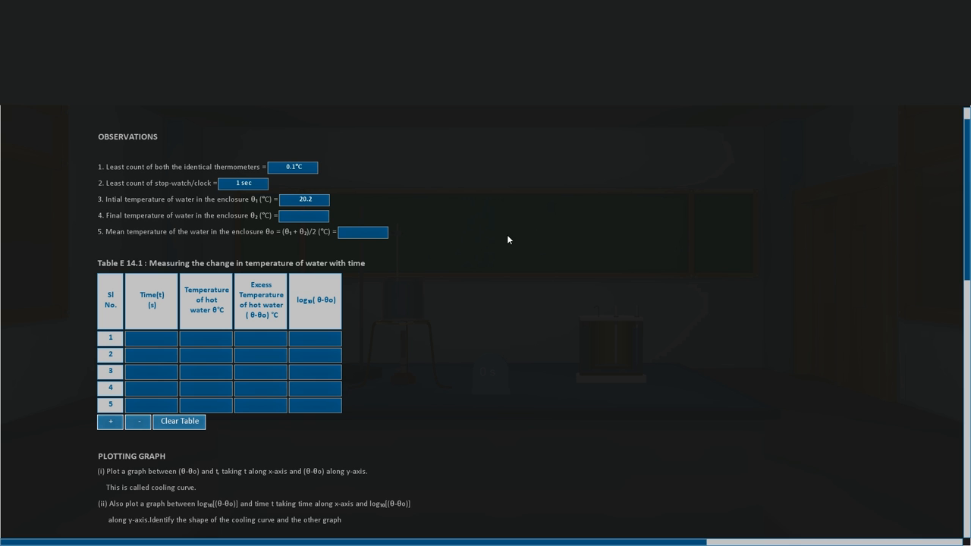
Enter time 30 s and hot-water temperature 46.8 °C in row one of the cooling table.
click(152, 339)
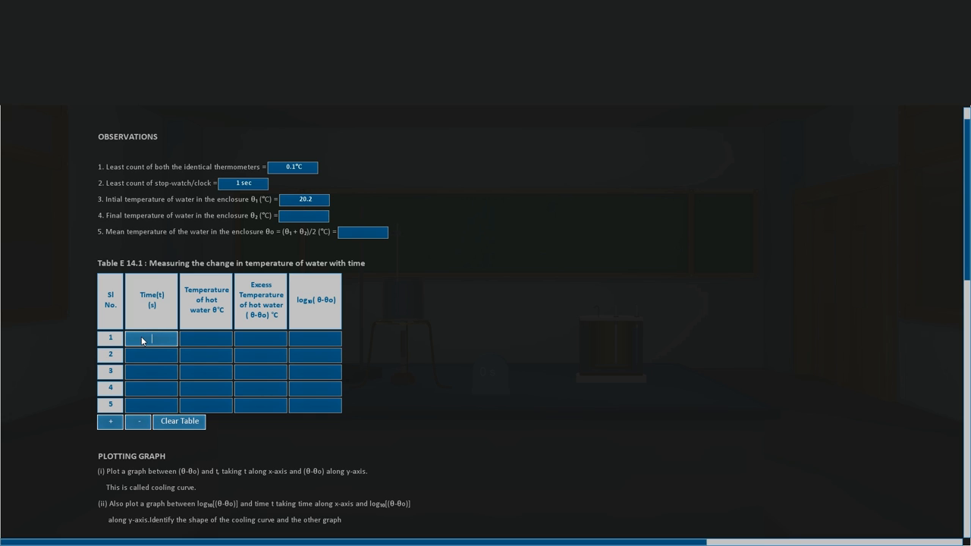
text(30)
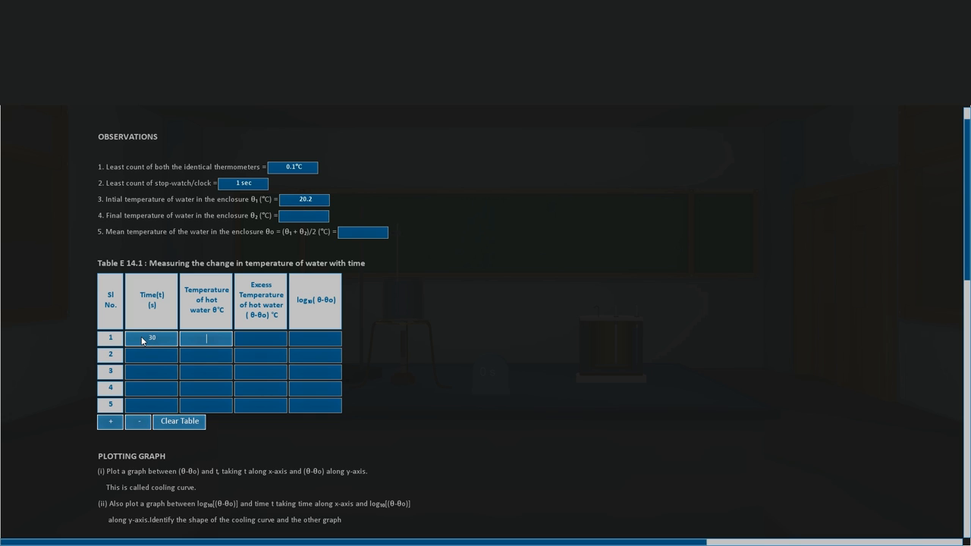
text(46)
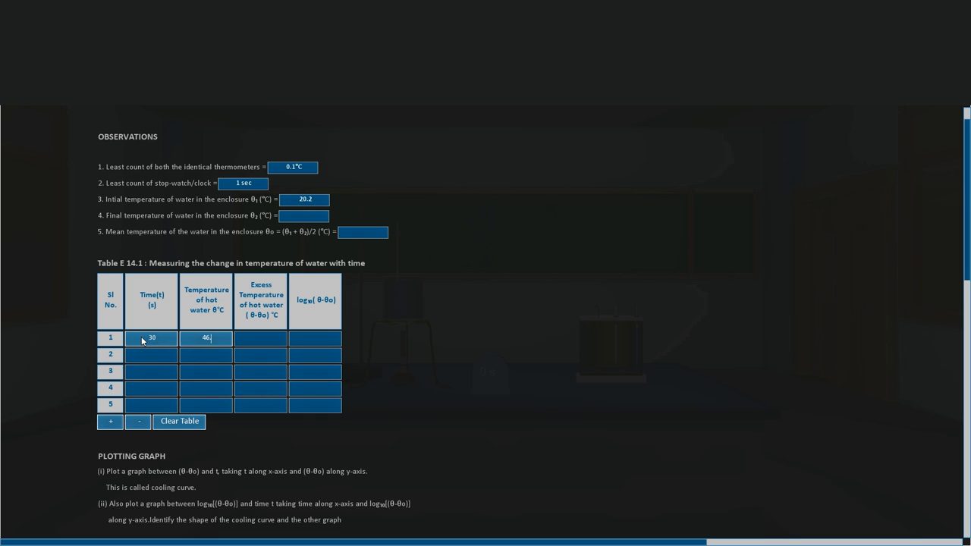
text(8)
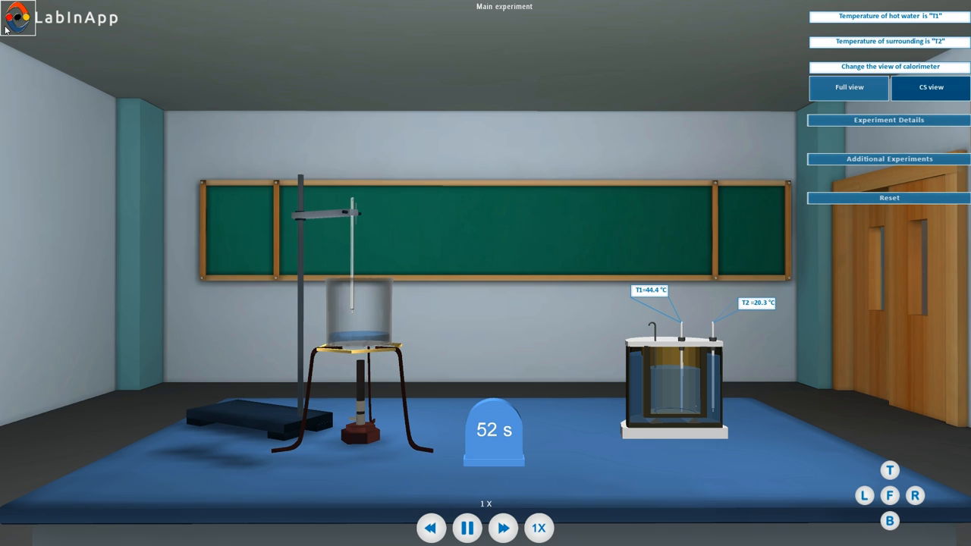
Scroll the observations sheet to Results, then bring up the Additional Experiments list.
click(886, 43)
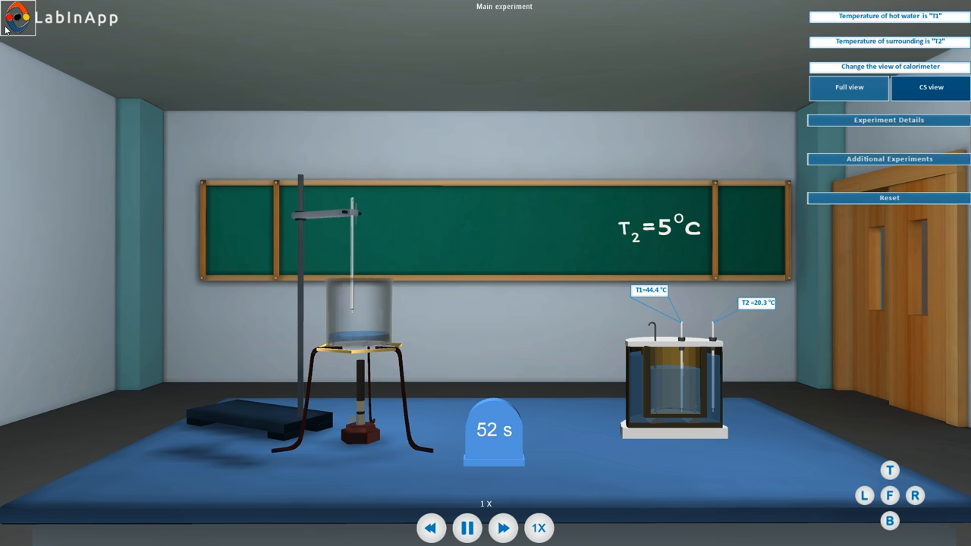
click(889, 120)
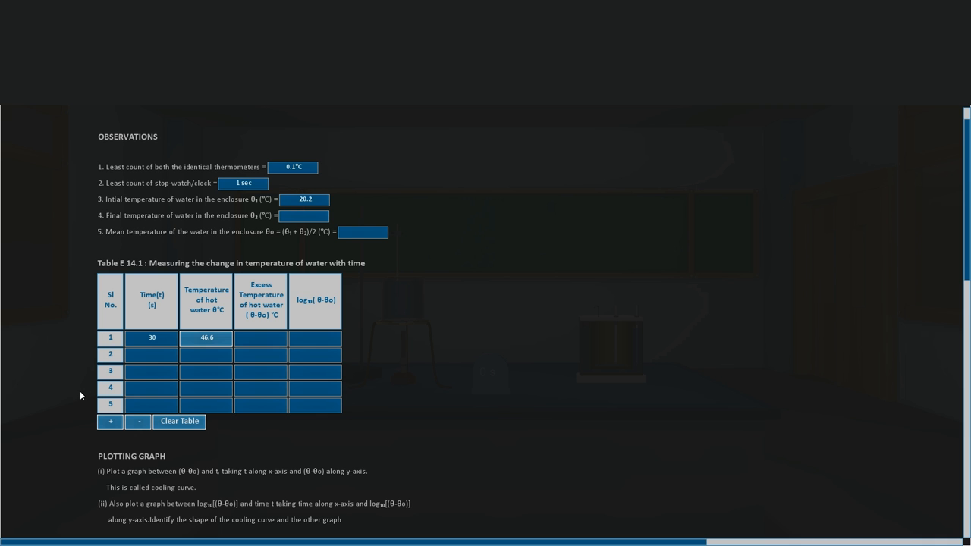
mouse_move(88, 431)
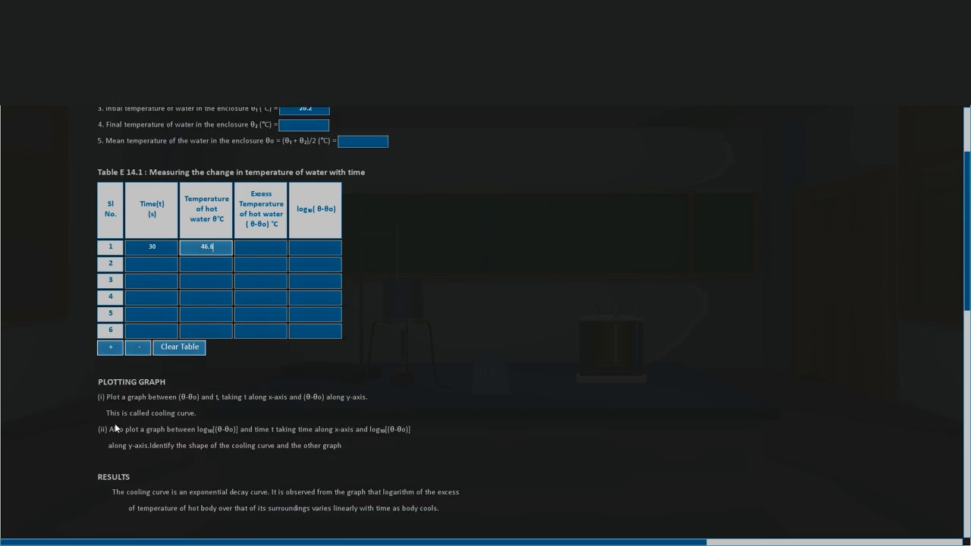
scroll(down, 3)
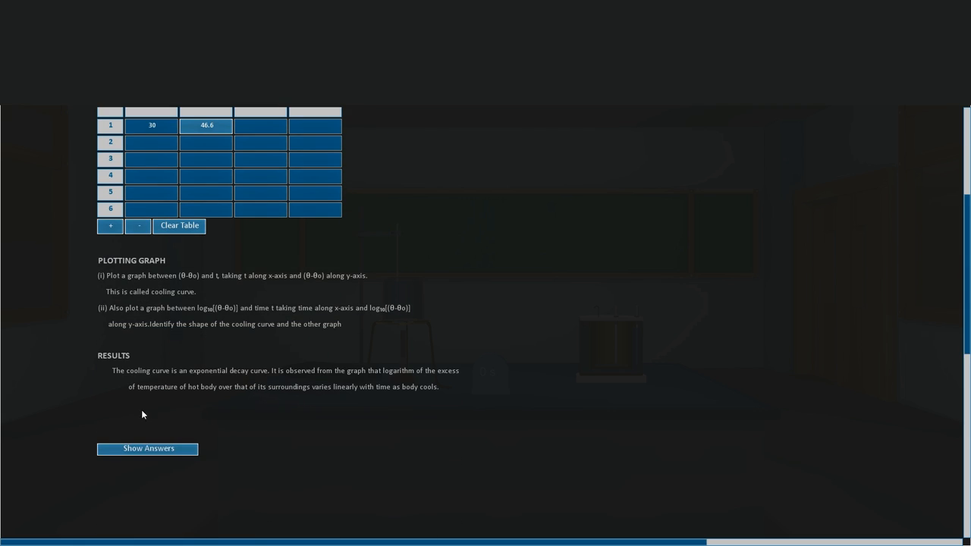
mouse_move(151, 365)
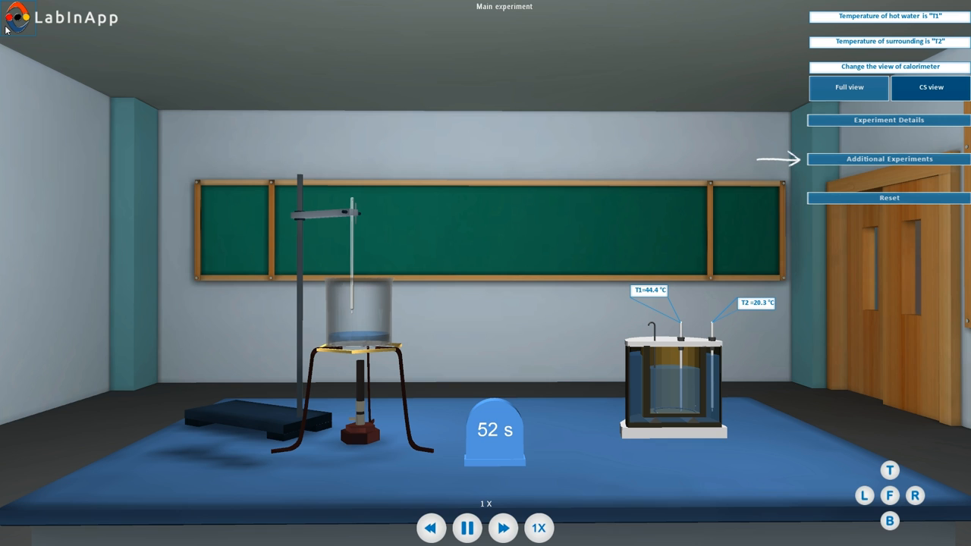
click(889, 159)
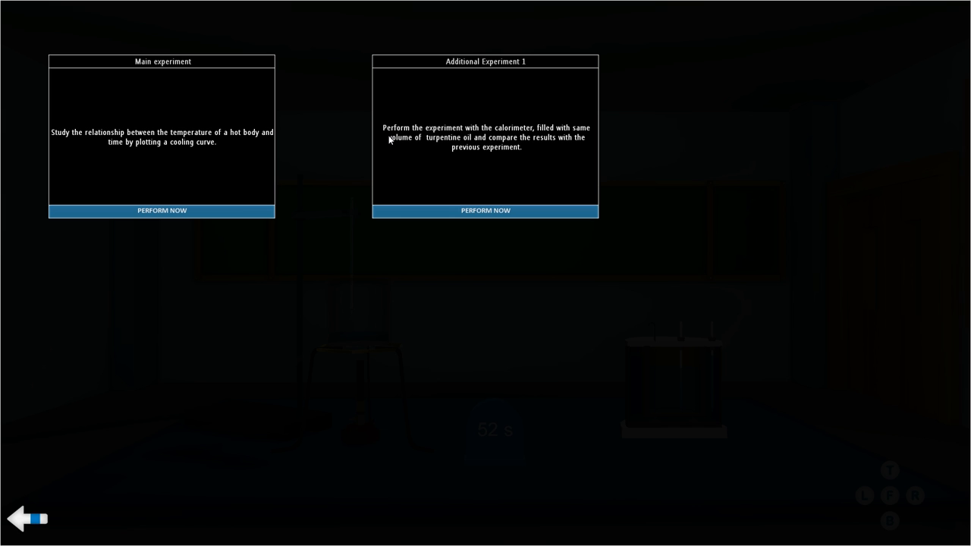